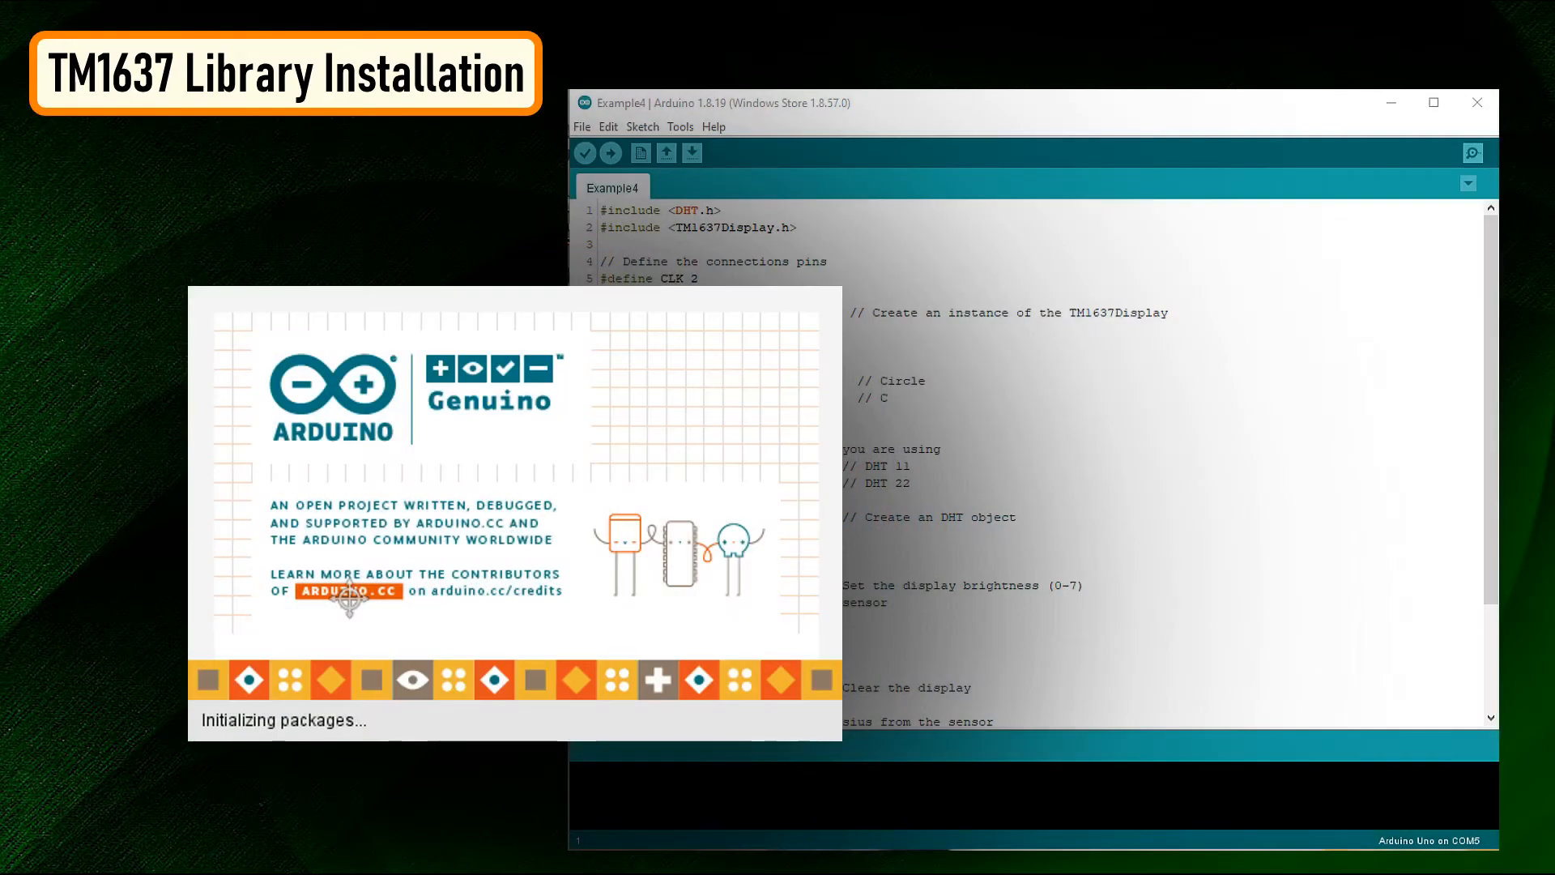
- Open the Library Manager via Sketch > Include Library and browse the TM1637 results
{"action": "left_click", "coordinate": [642, 126]}
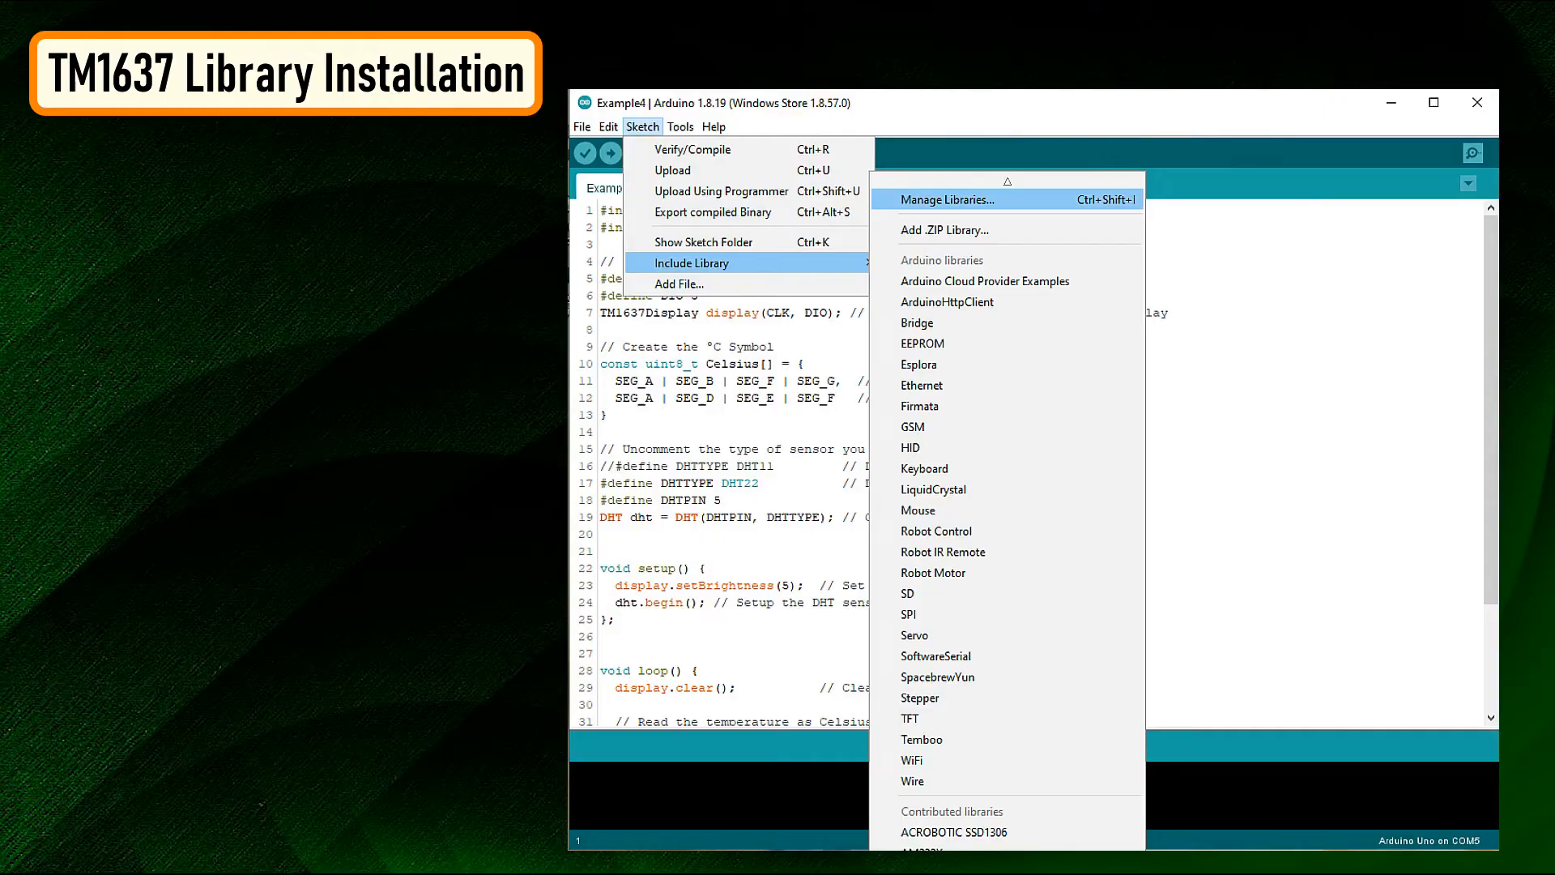
{"action": "left_click", "coordinate": [946, 199]}
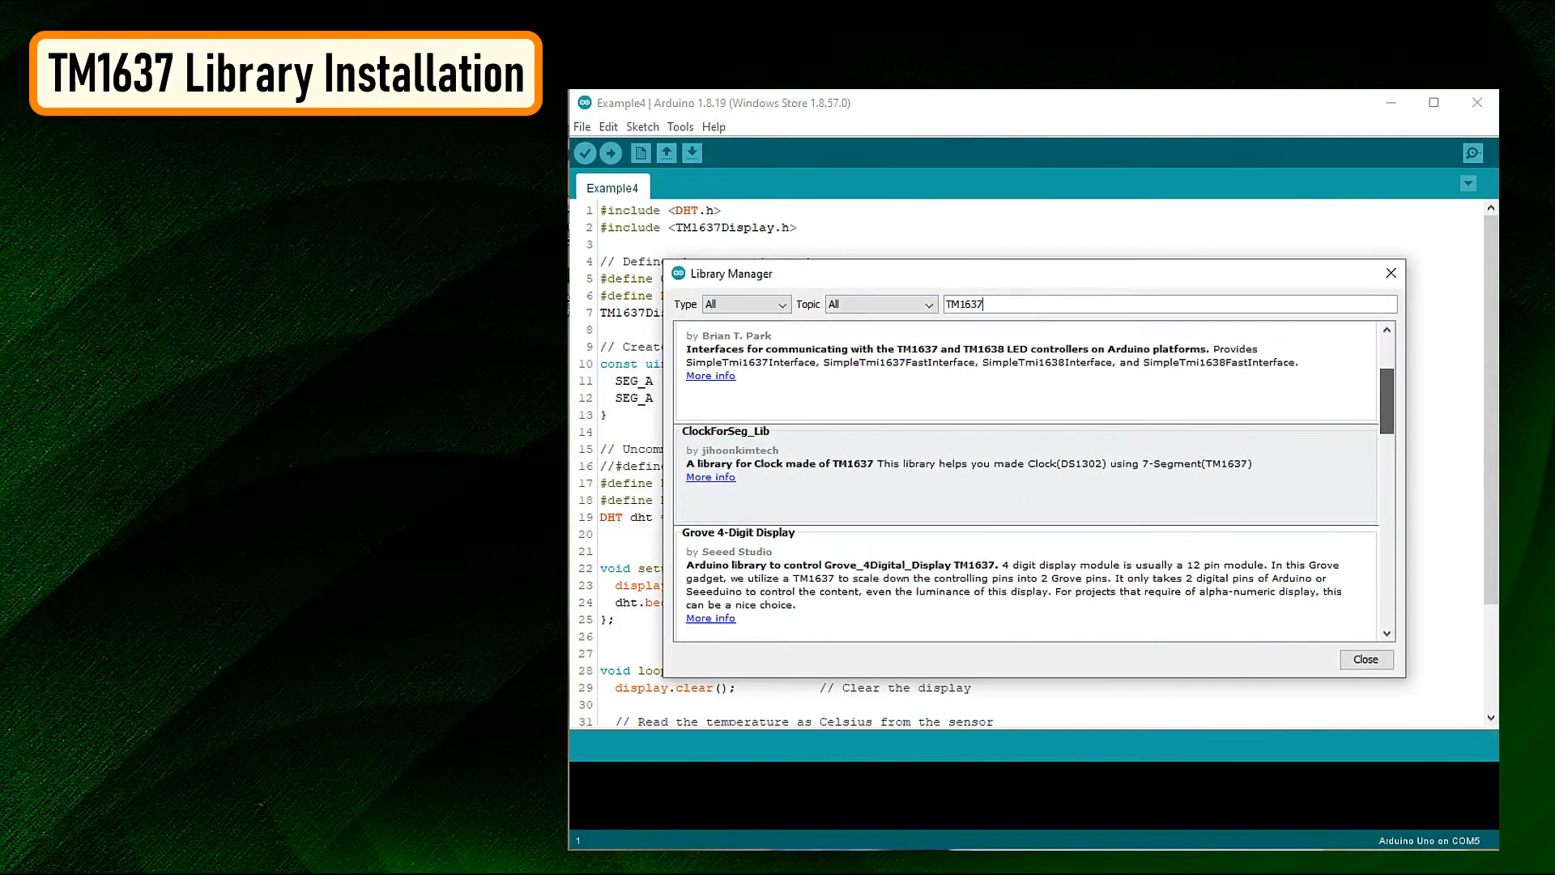
{"action": "scroll", "scroll_direction": "down", "scroll_amount": 3}
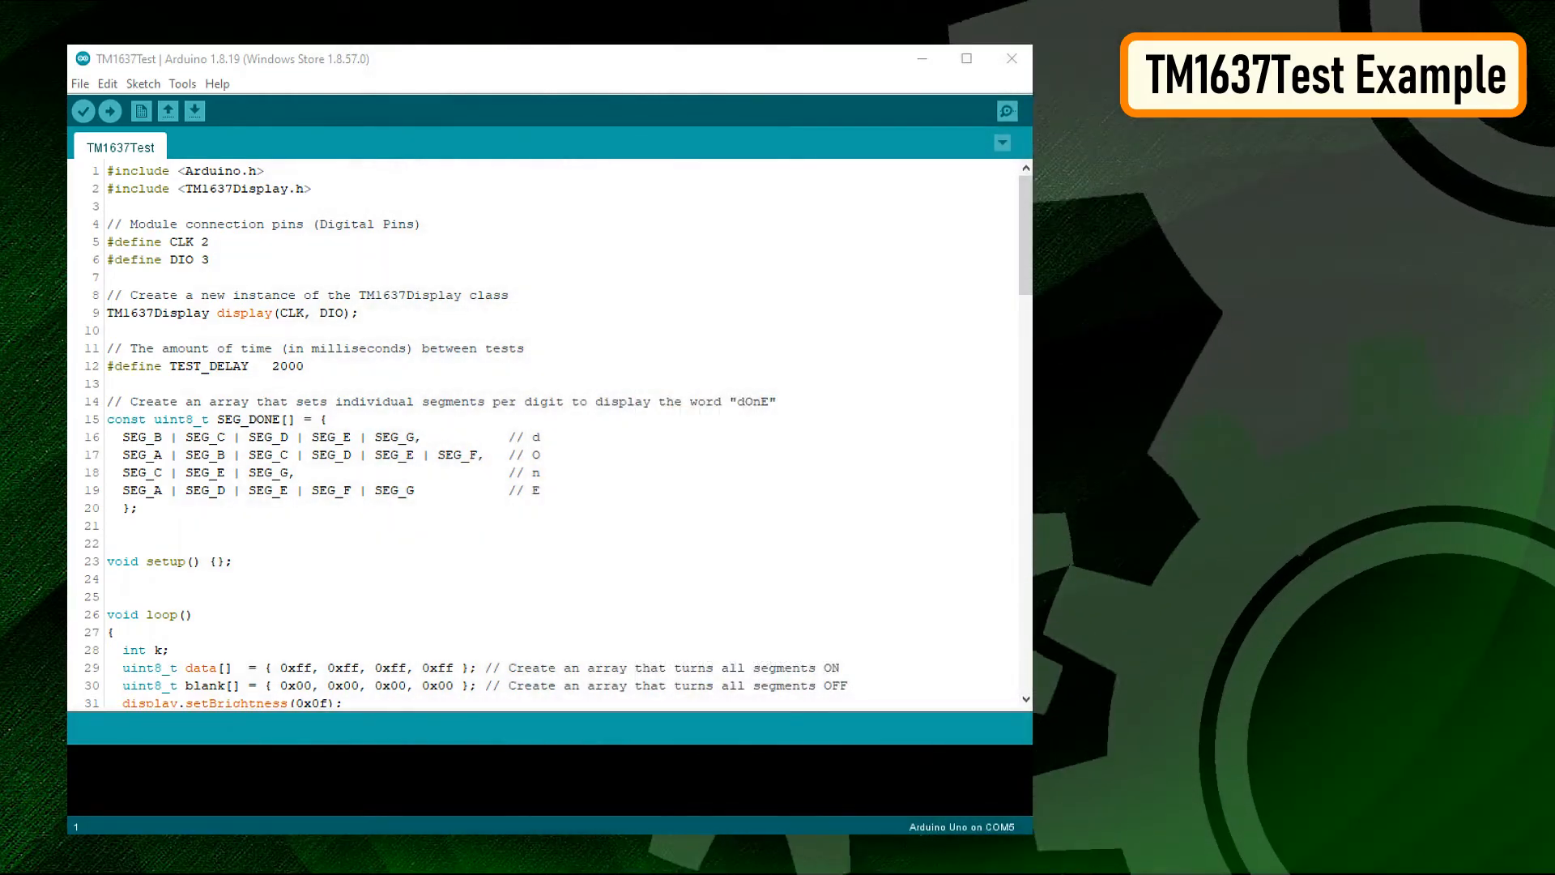
{"action": "left_click", "coordinate": [82, 85]}
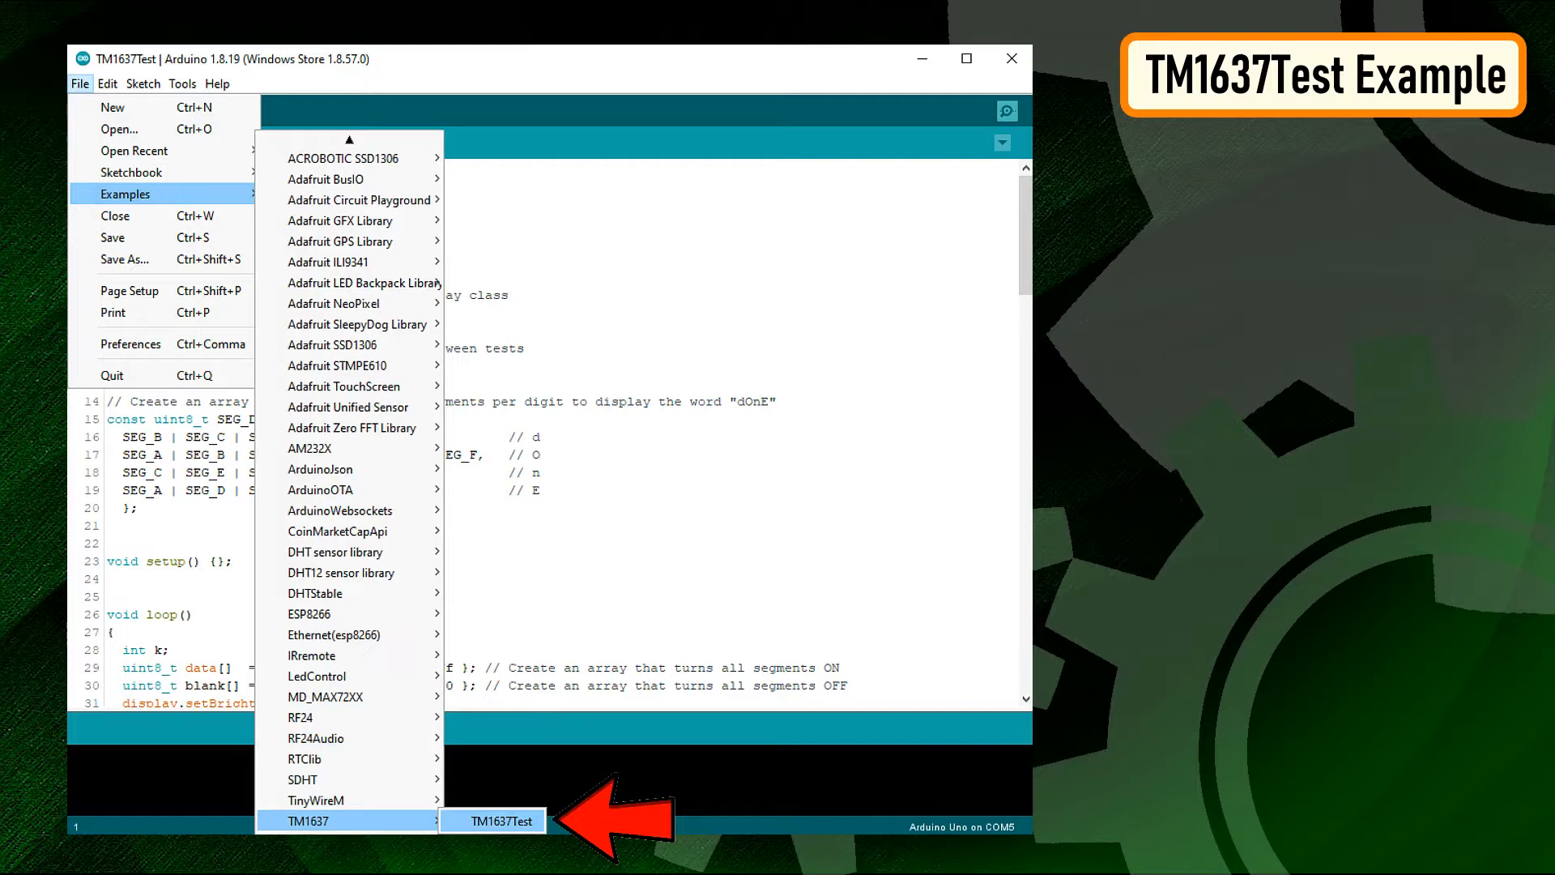
{"action": "left_click", "coordinate": [492, 820]}
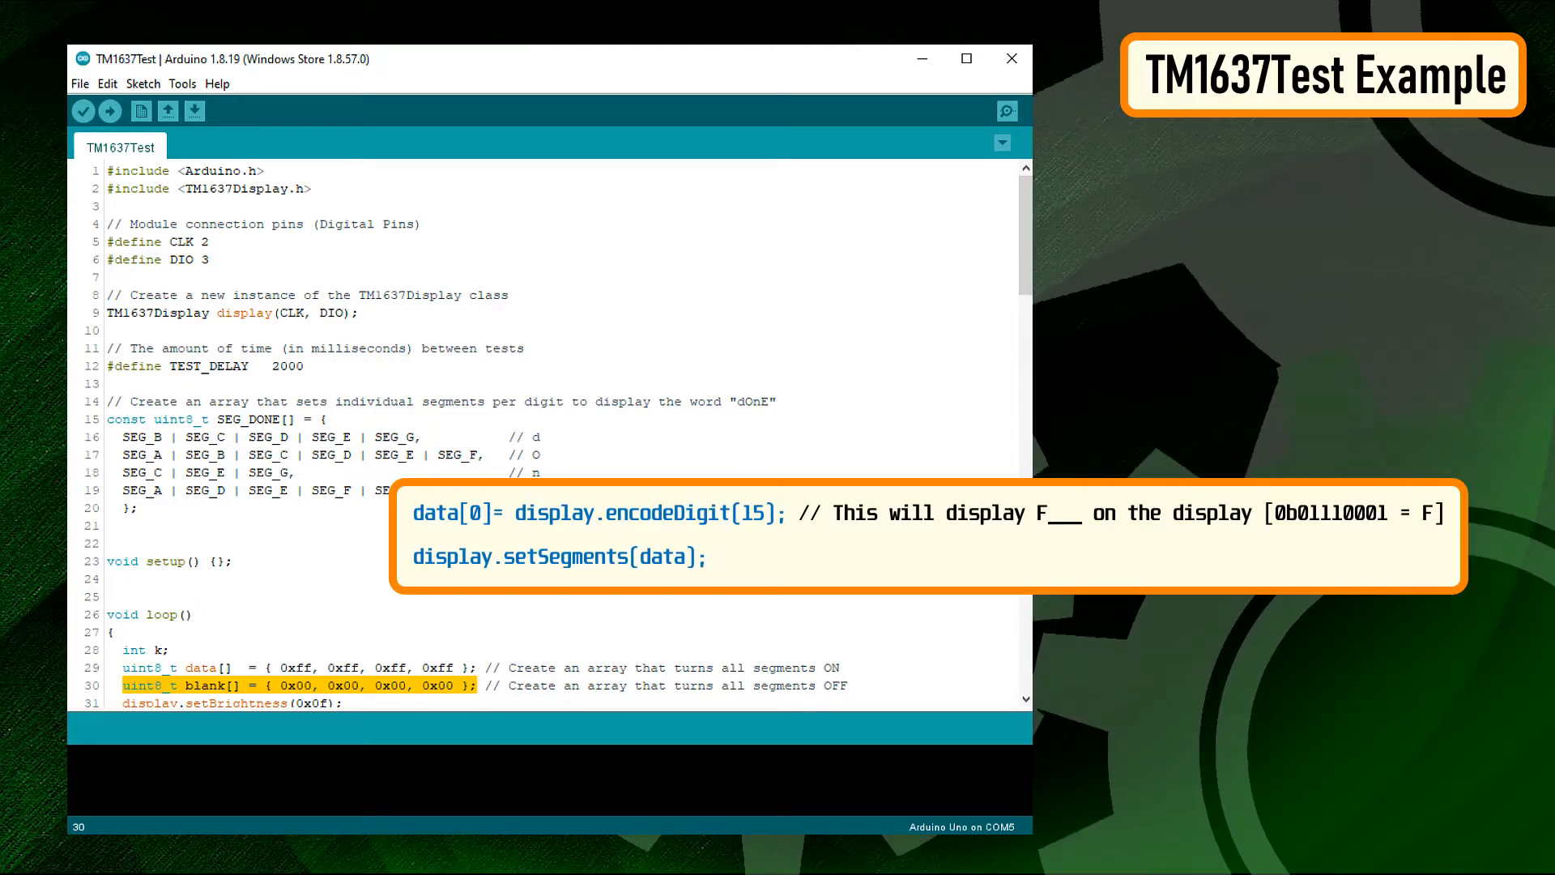
{"action": "left_click_drag", "start_coordinate": [108, 418], "coordinate": [139, 507]}
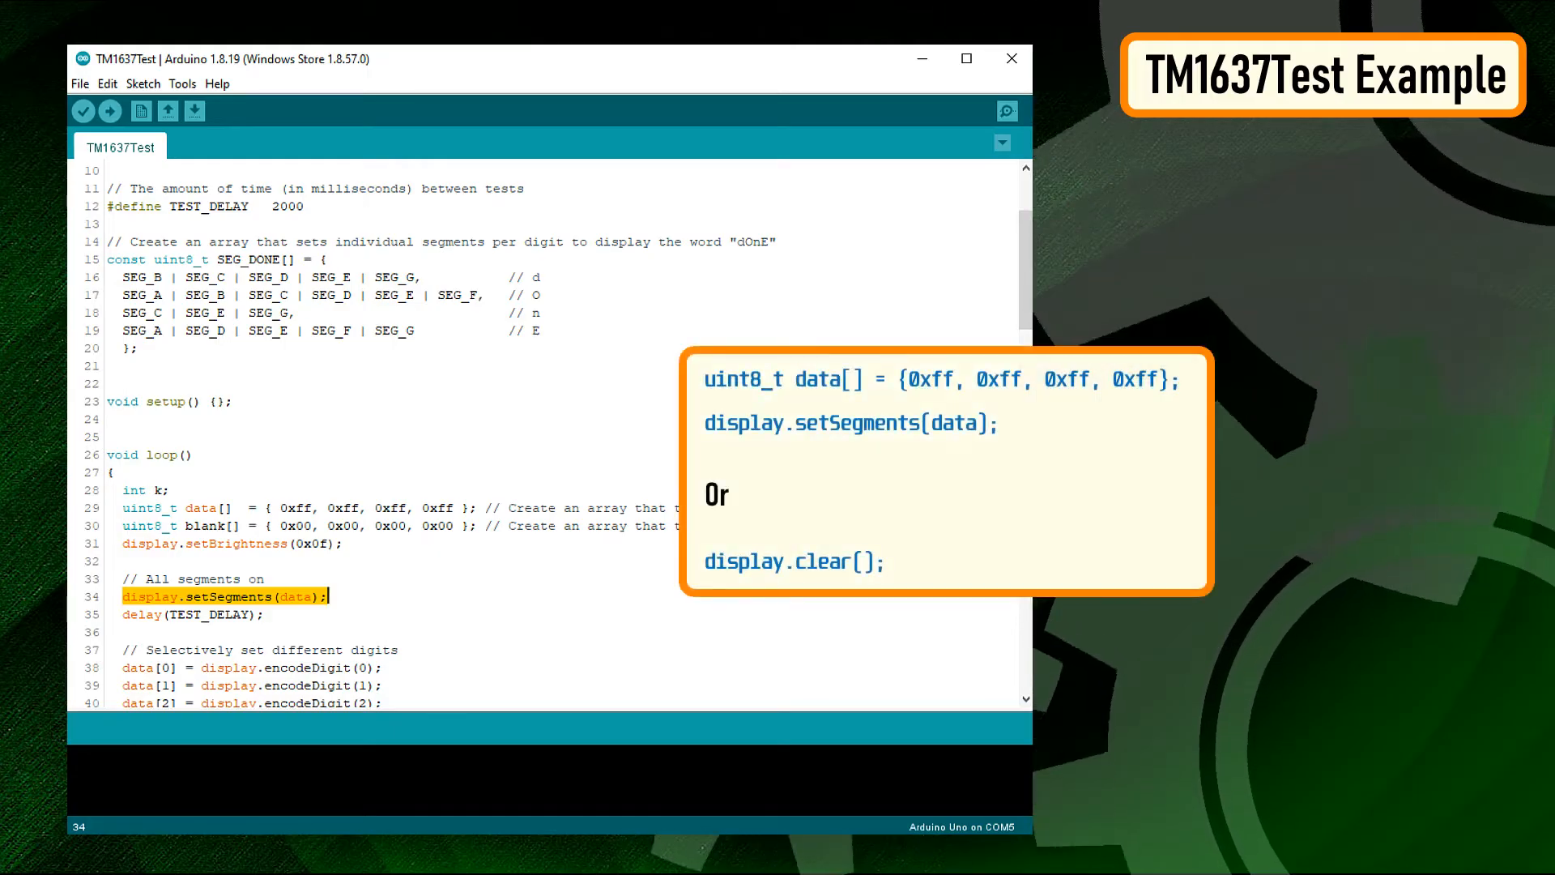
{"action": "left_click", "coordinate": [133, 544]}
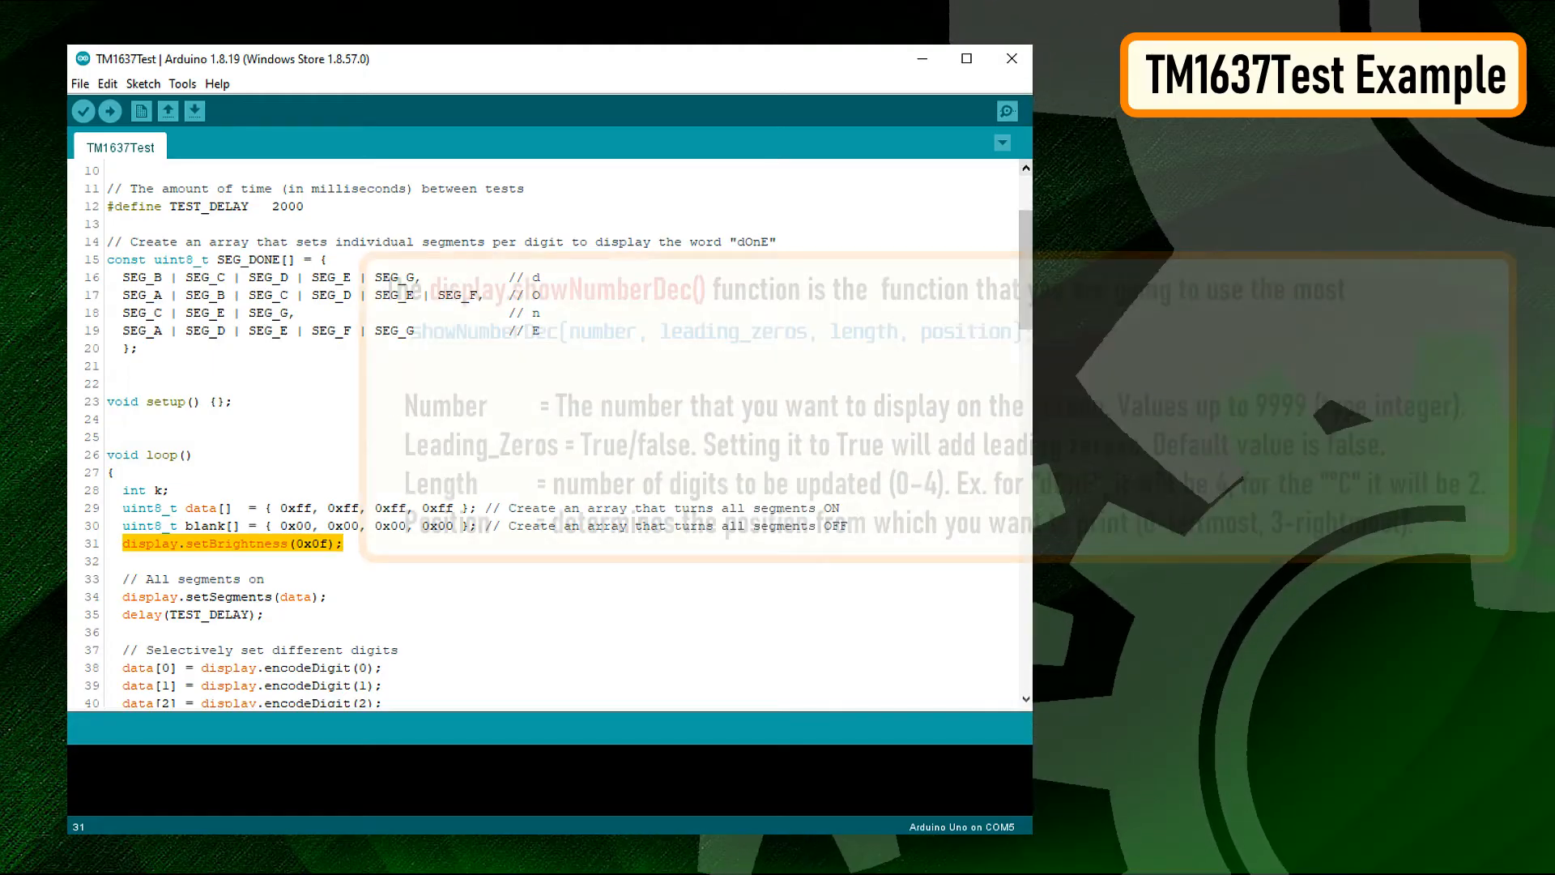
{"action": "scroll", "scroll_direction": "down", "scroll_amount": 3}
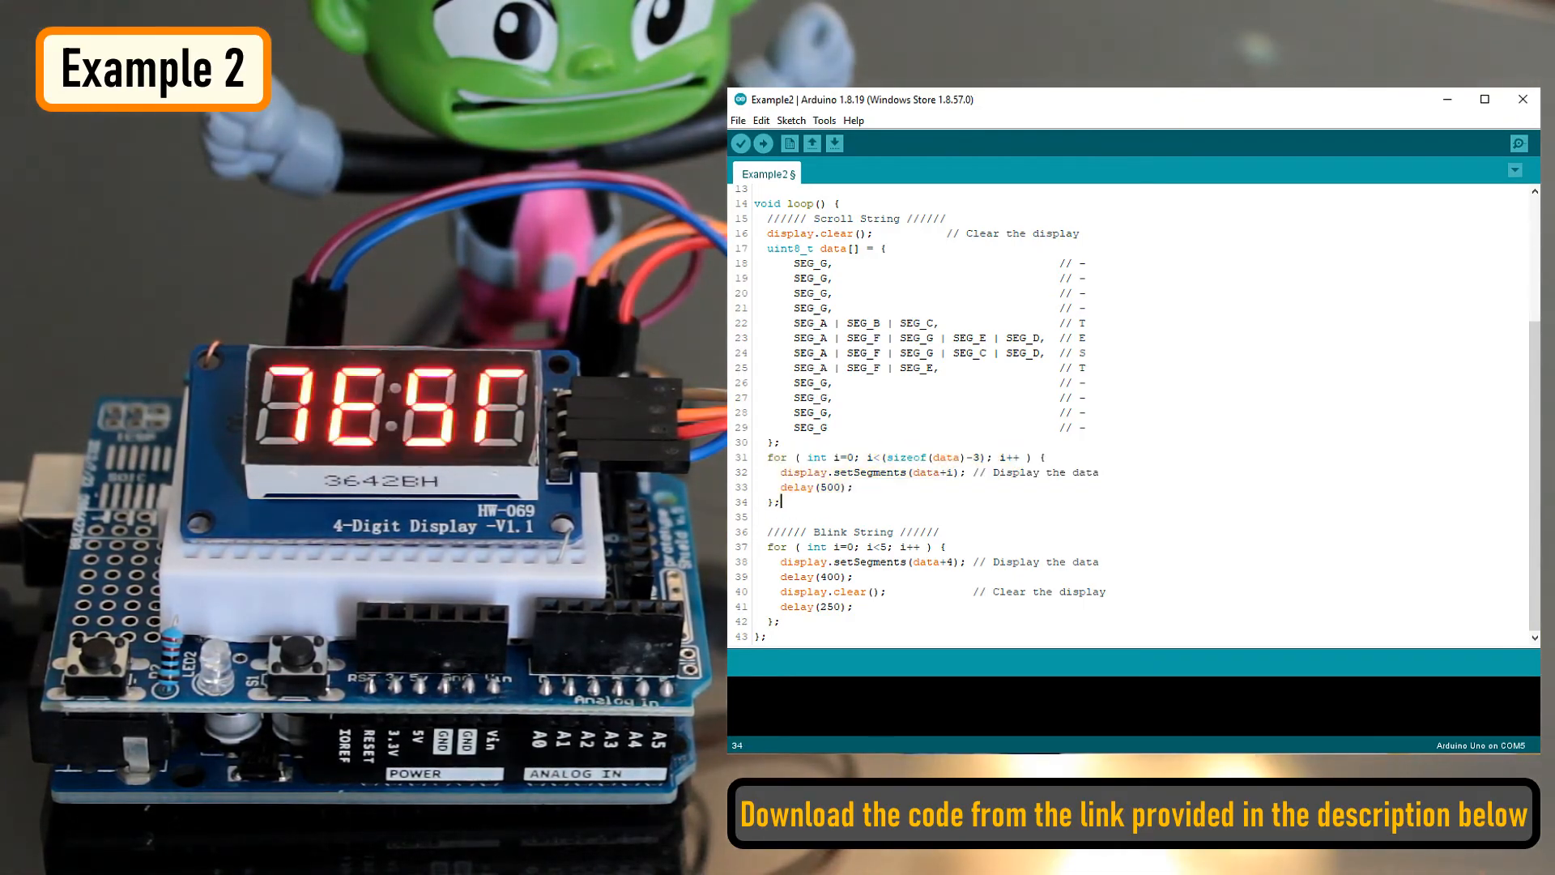
{"action": "left_click_drag", "start_coordinate": [799, 262], "coordinate": [853, 294]}
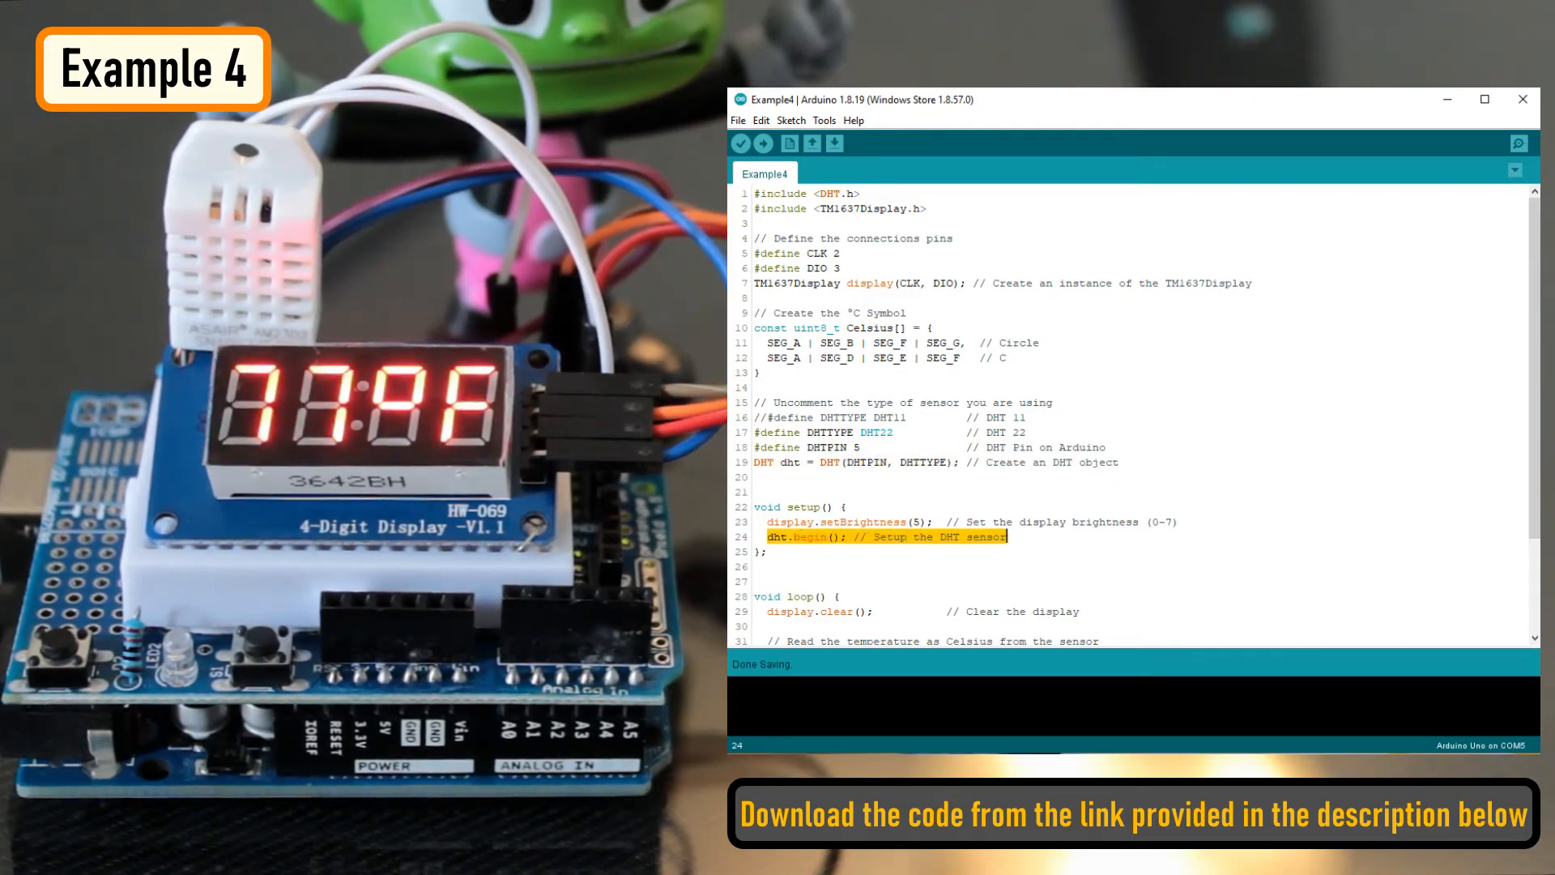
- Scroll through Example4's loop() to review the DHT22 temperature read with °C symbol
{"action": "scroll", "scroll_direction": "down", "scroll_amount": 3}
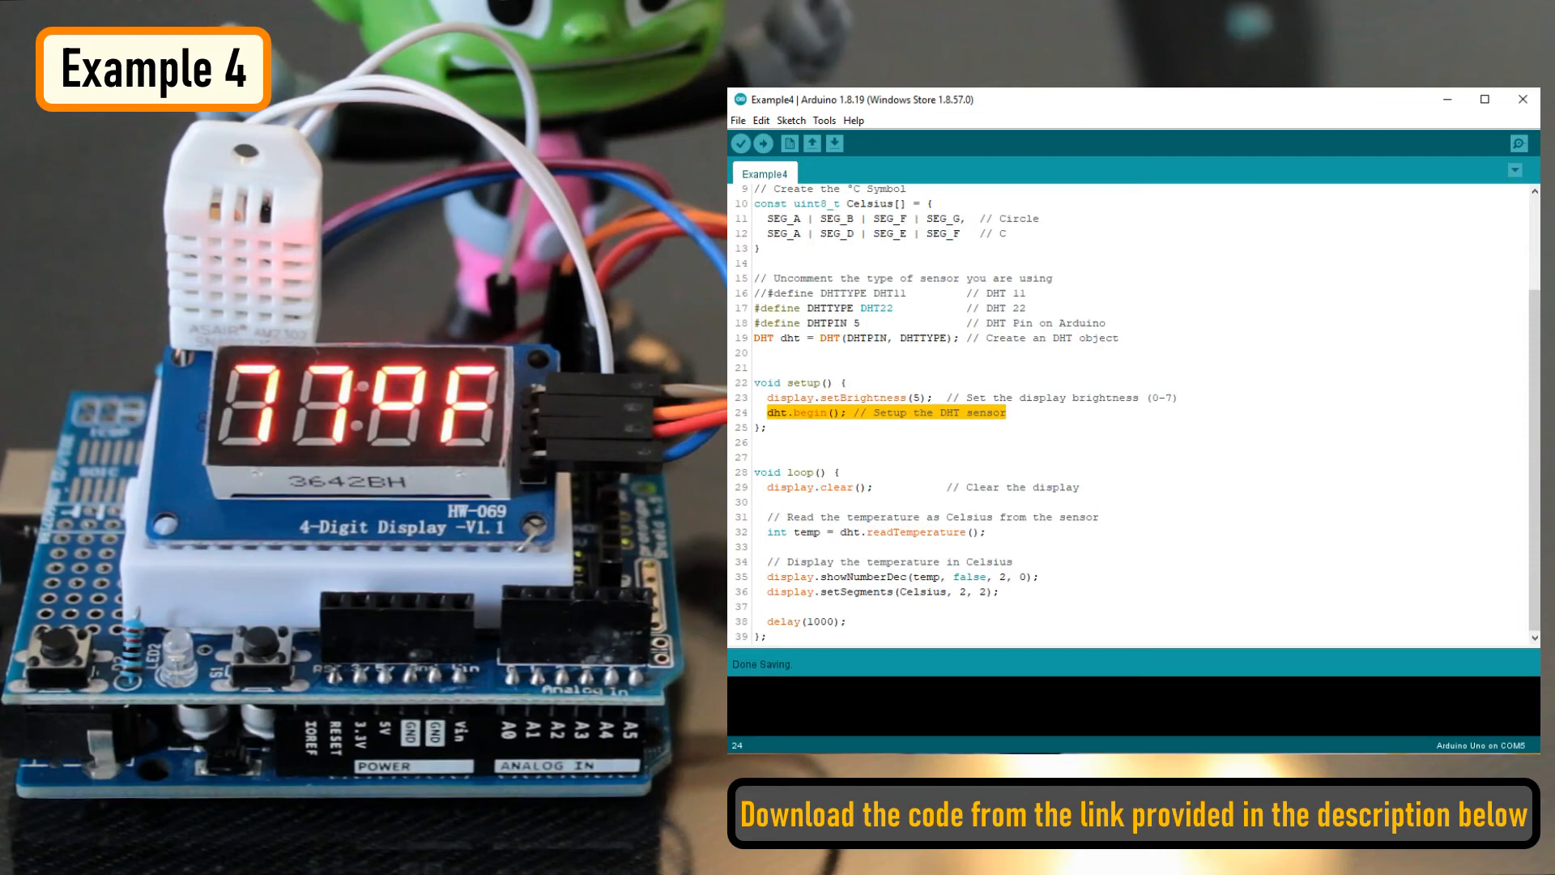